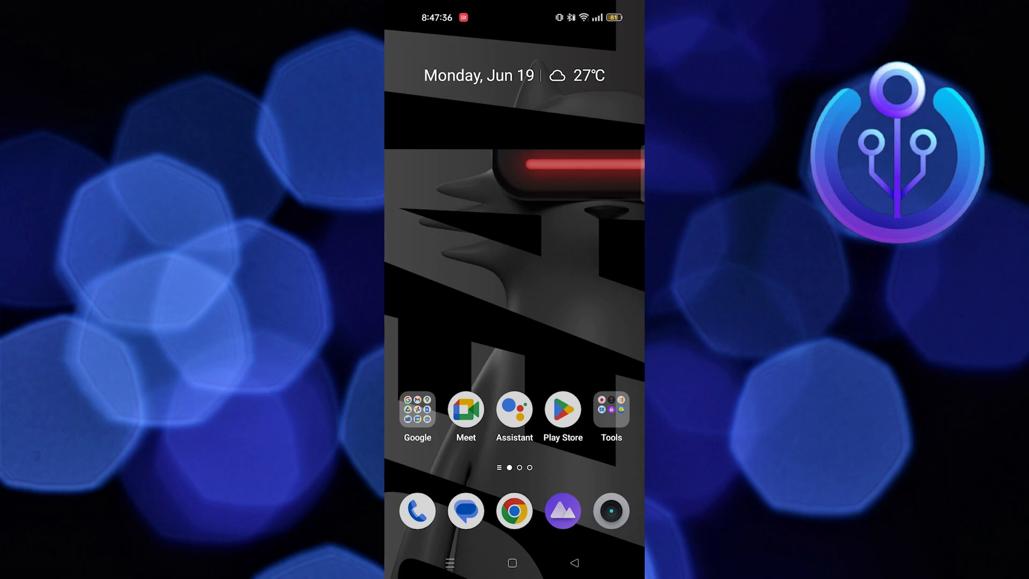
# Search Google Play Store for "direct chat" and install DirectChat.
pyautogui.click(563, 408)
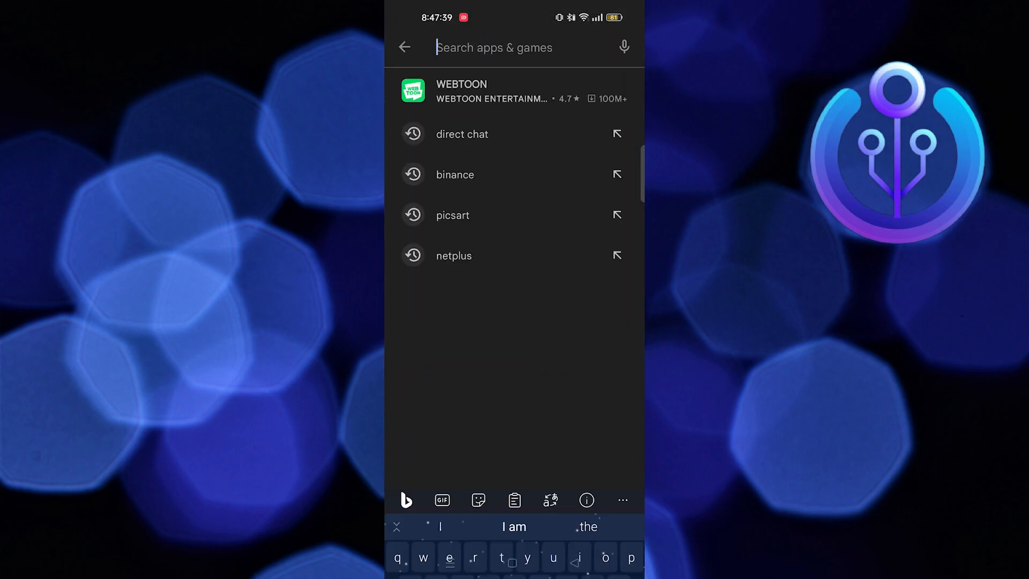
pyautogui.click(462, 134)
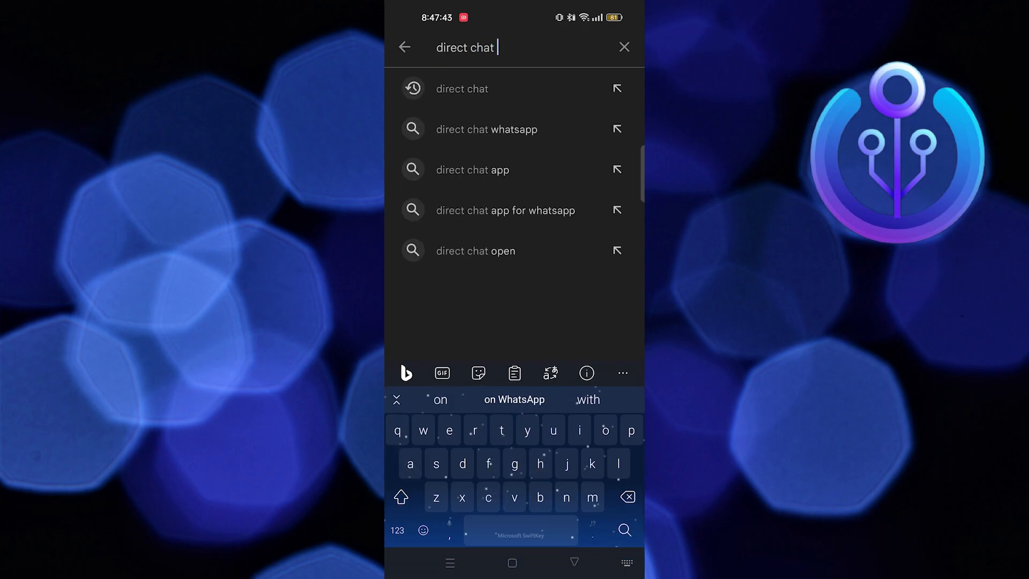
pyautogui.click(461, 89)
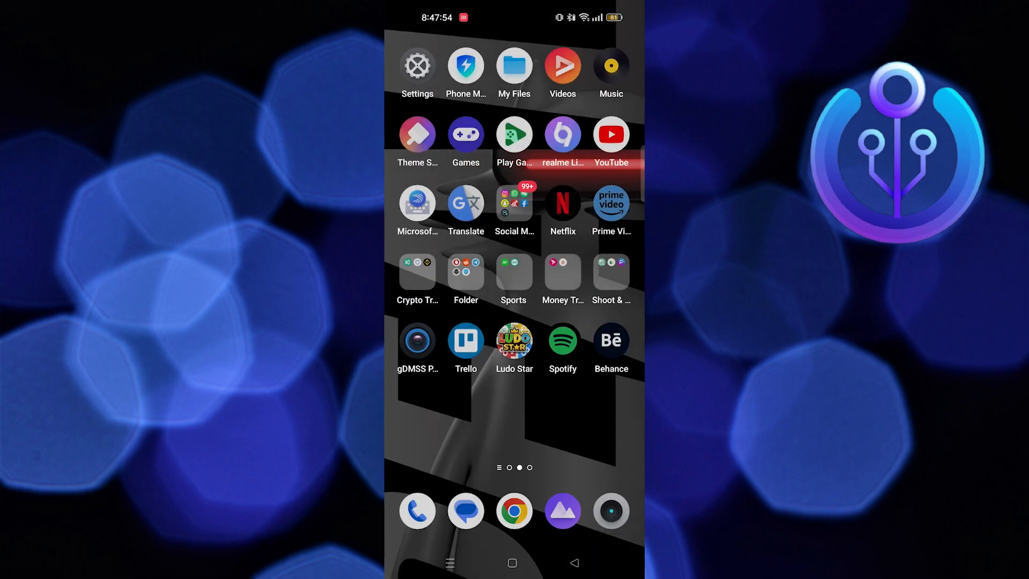
# Swipe to the last home screen page and launch DirectChat.
pyautogui.hscroll(-3)
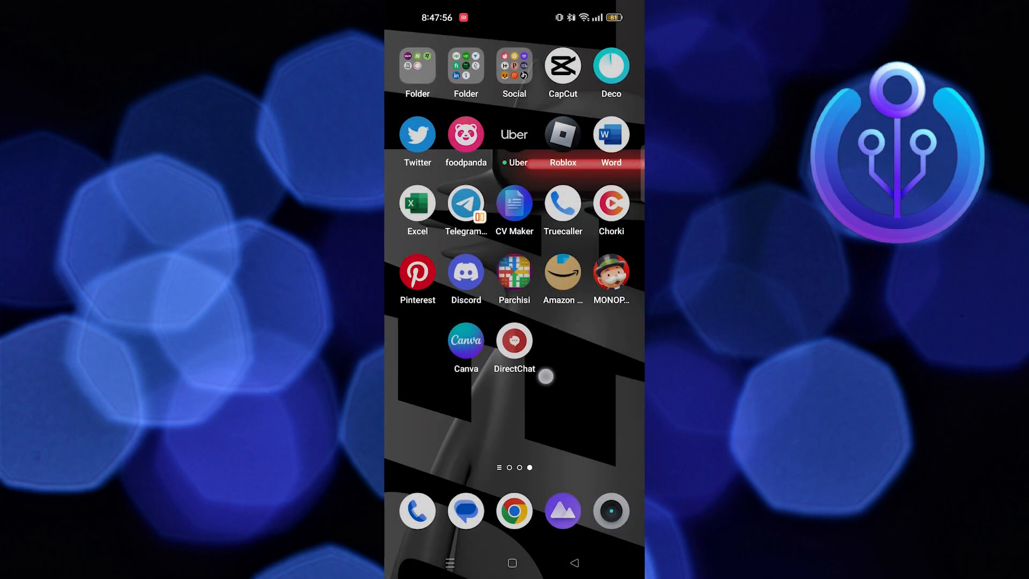
pyautogui.click(513, 342)
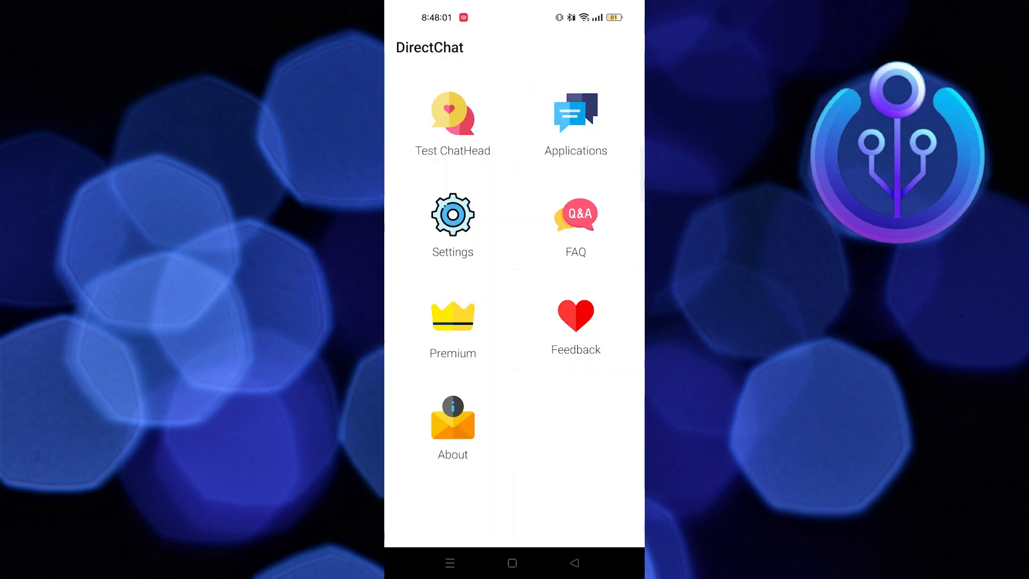
# In Applications, toggle Discord's chat heads and enter its chat head settings.
pyautogui.click(576, 112)
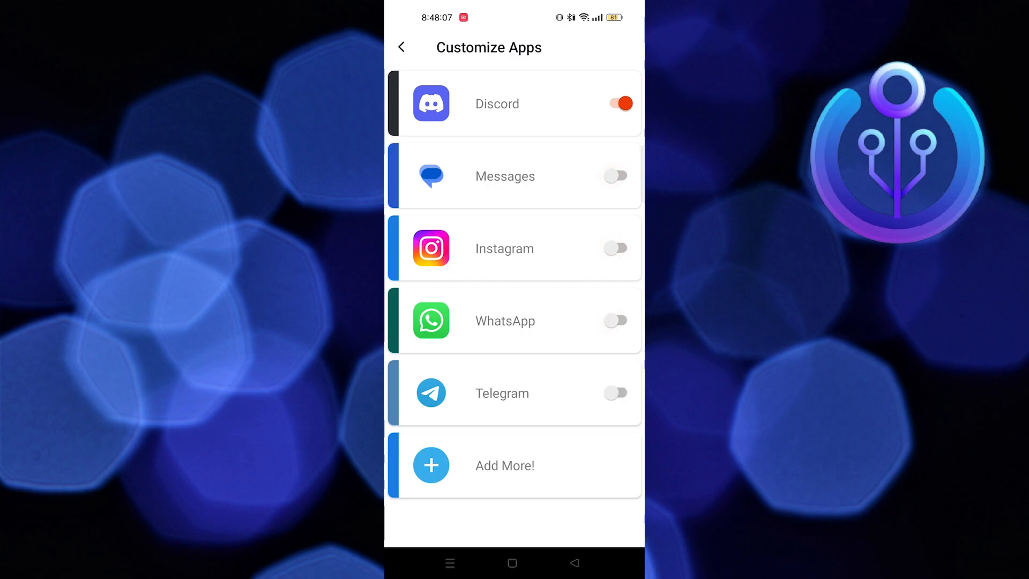
pyautogui.click(616, 103)
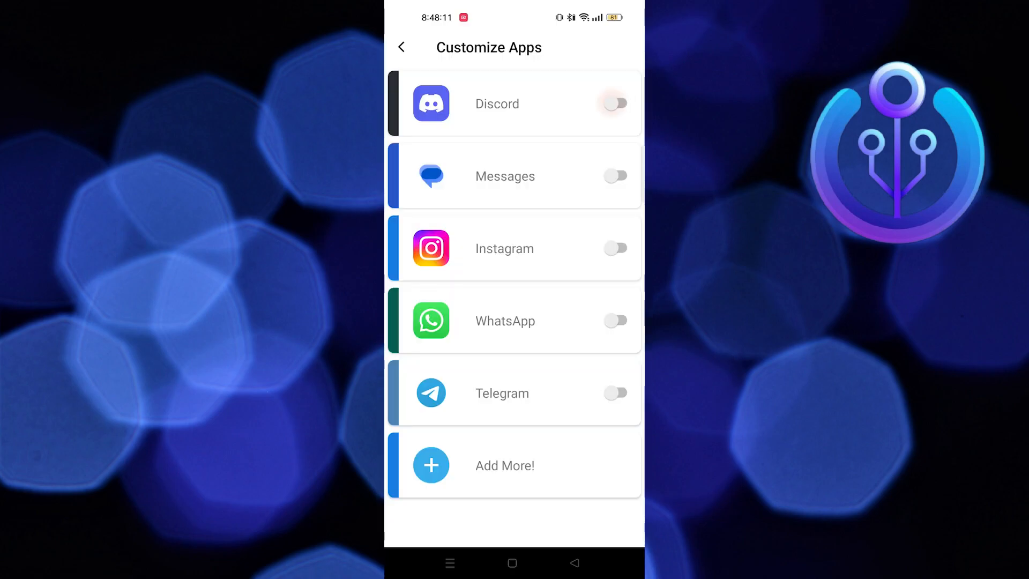
pyautogui.click(496, 104)
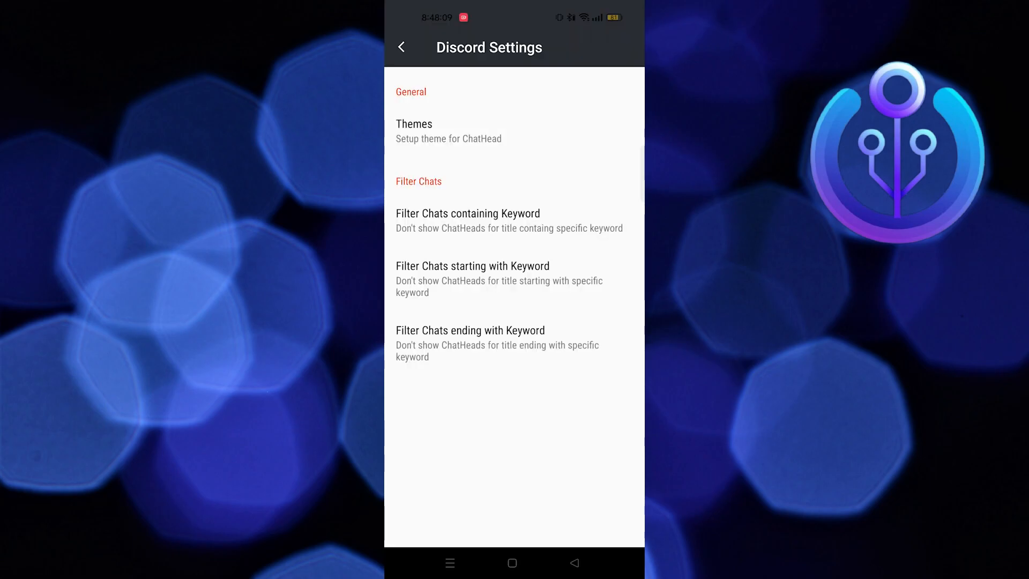
# Back in the app list, switch Discord on and reopen its chat head settings.
pyautogui.click(401, 47)
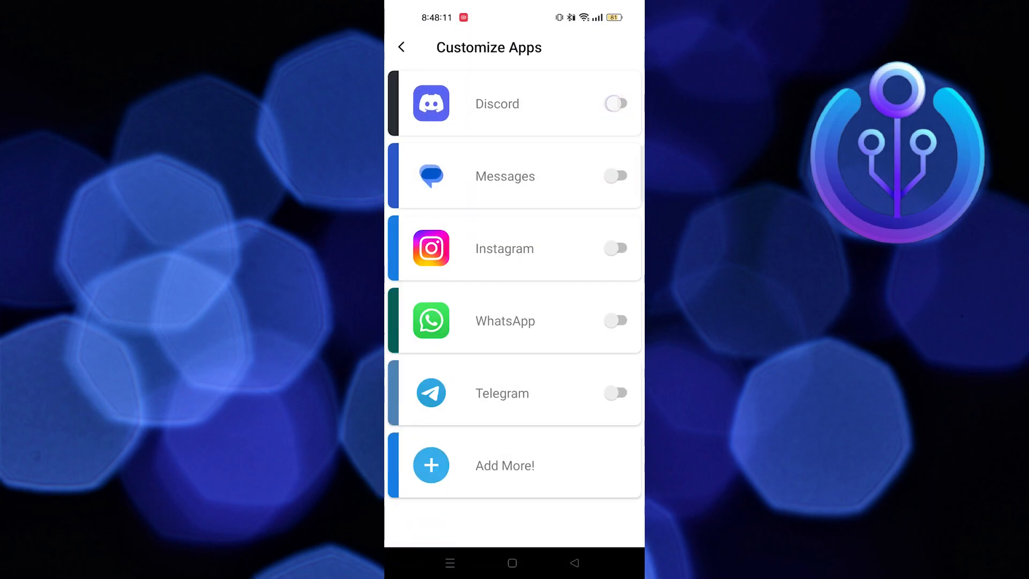
pyautogui.click(615, 103)
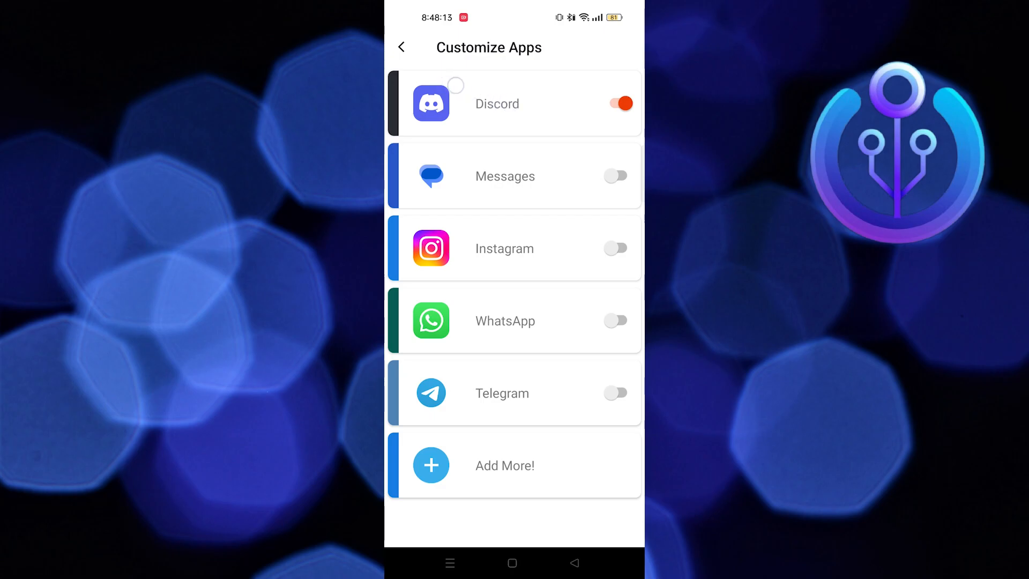
pyautogui.click(496, 103)
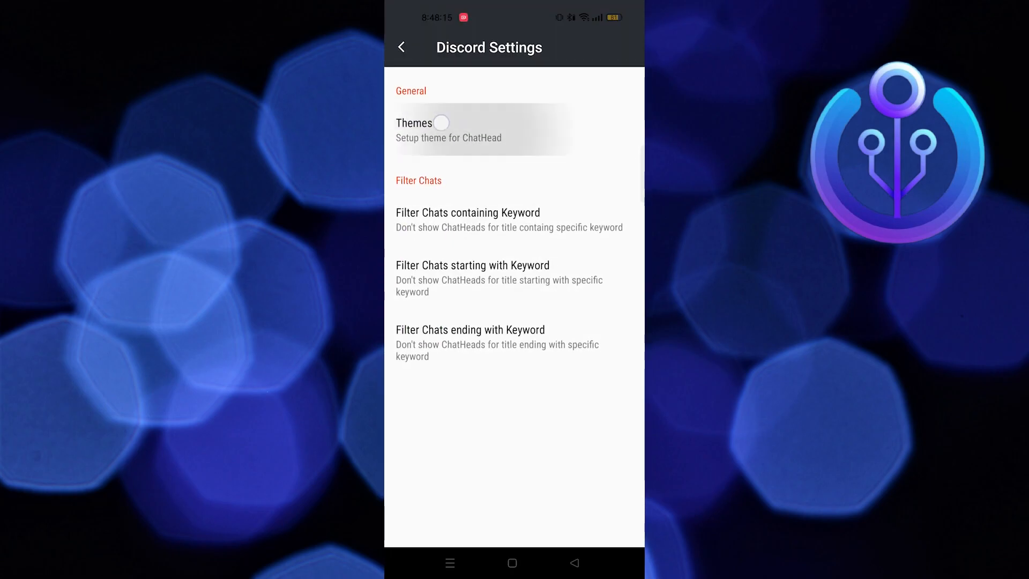